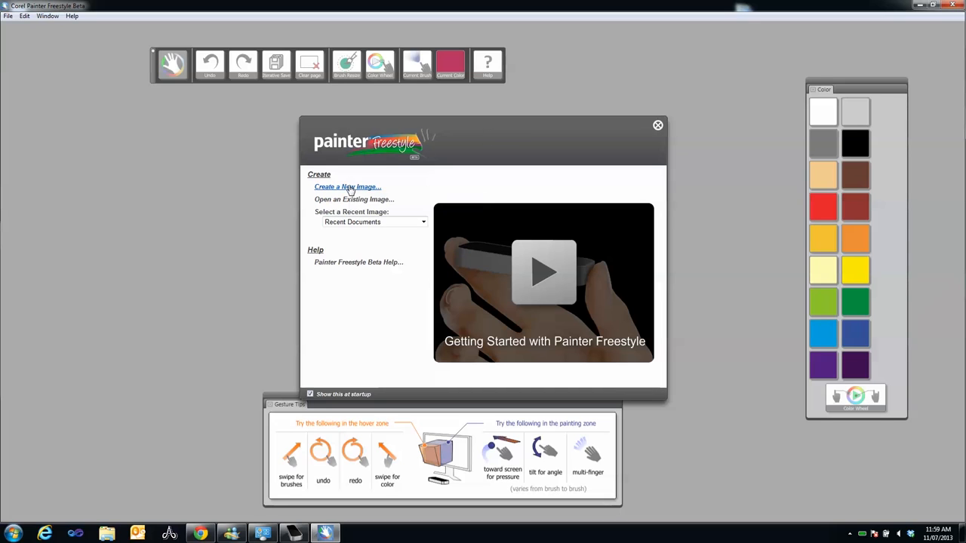
Create Untitled-1, a blank canvas using the Default 1600 × 900 preset.
click(347, 187)
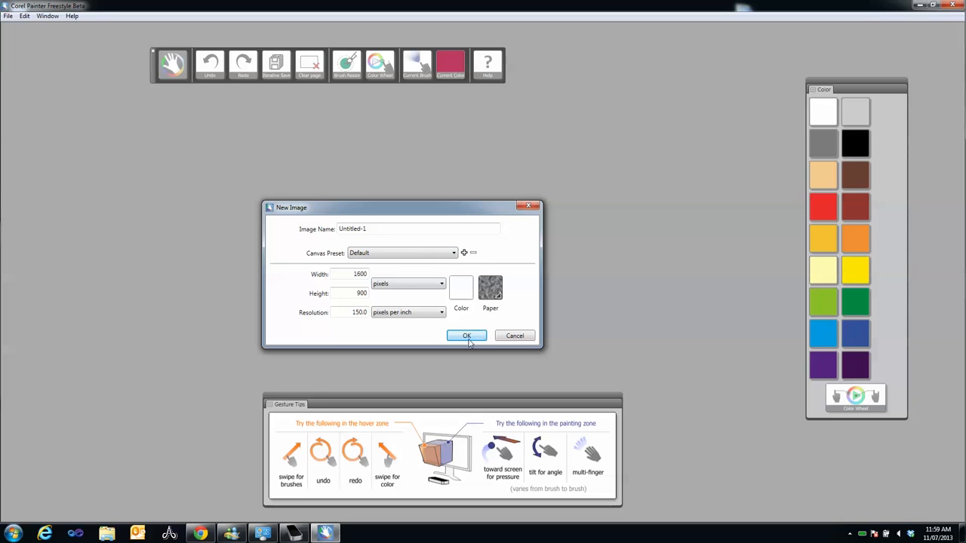
click(467, 335)
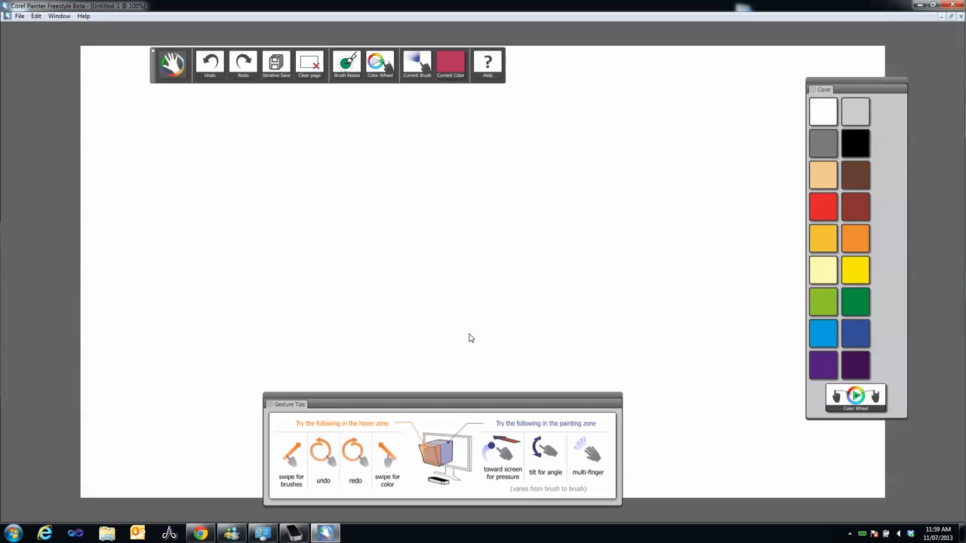